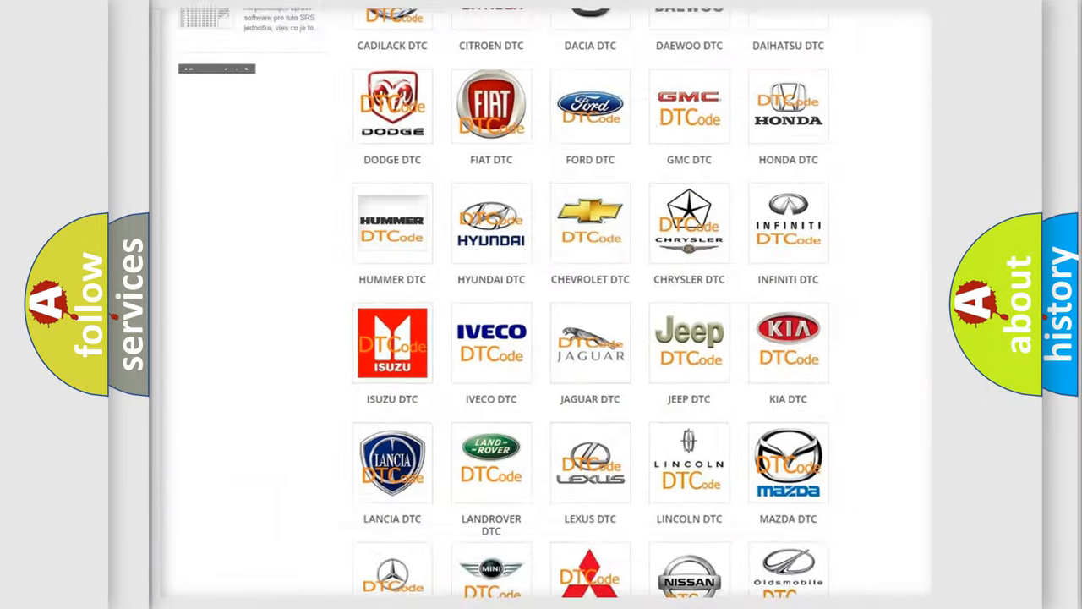
- Open the FORD DTC brand page and browse its grid of Ford fault-code subcategories
scroll("up", 3)
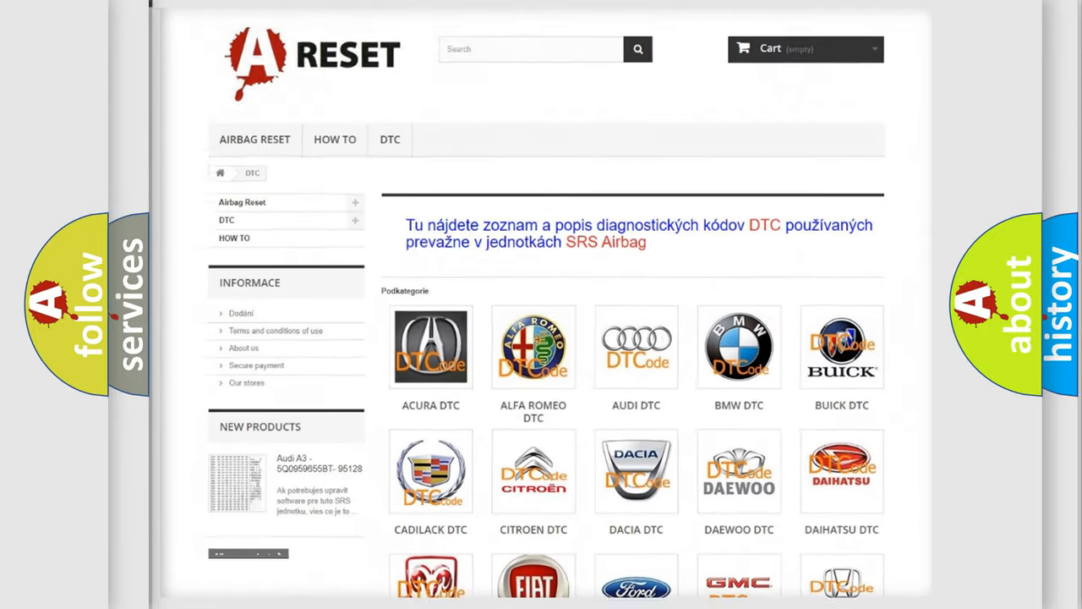
scroll("down", 3)
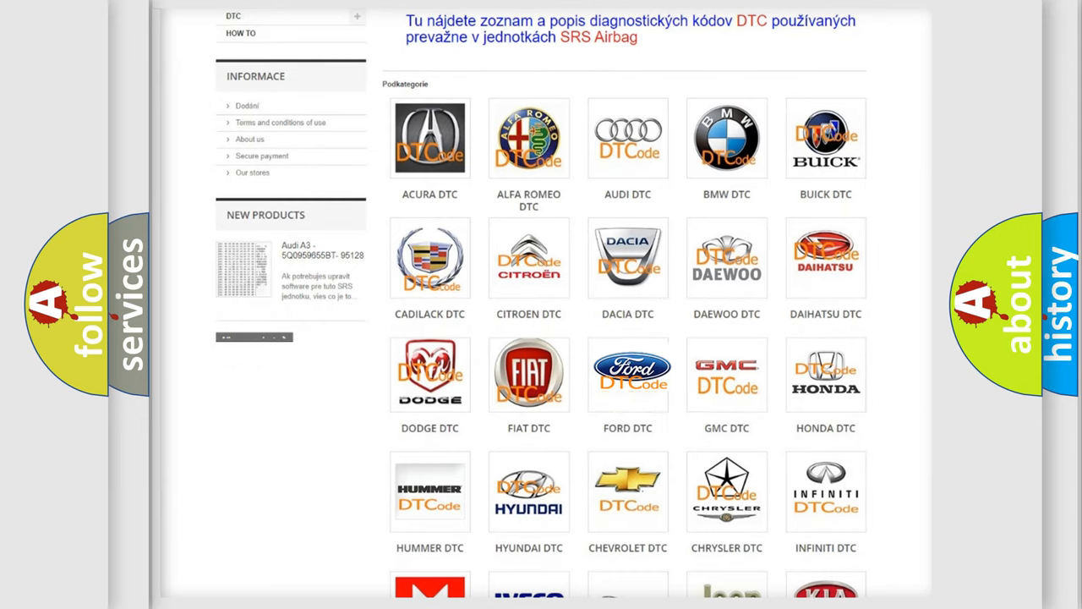
left_click(627, 374)
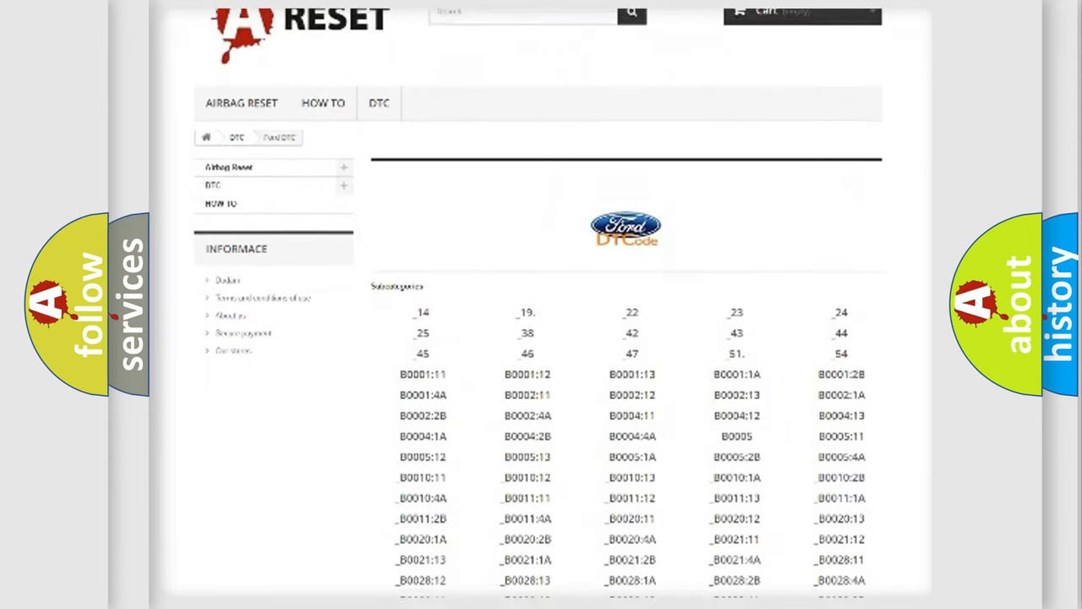
scroll("down", 3)
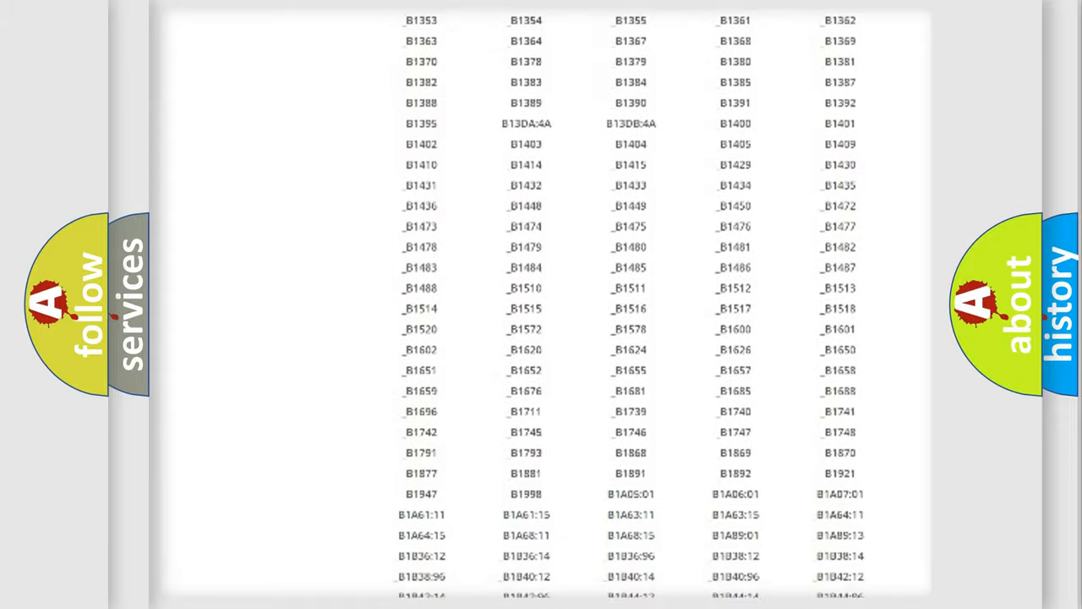
scroll("up", 3)
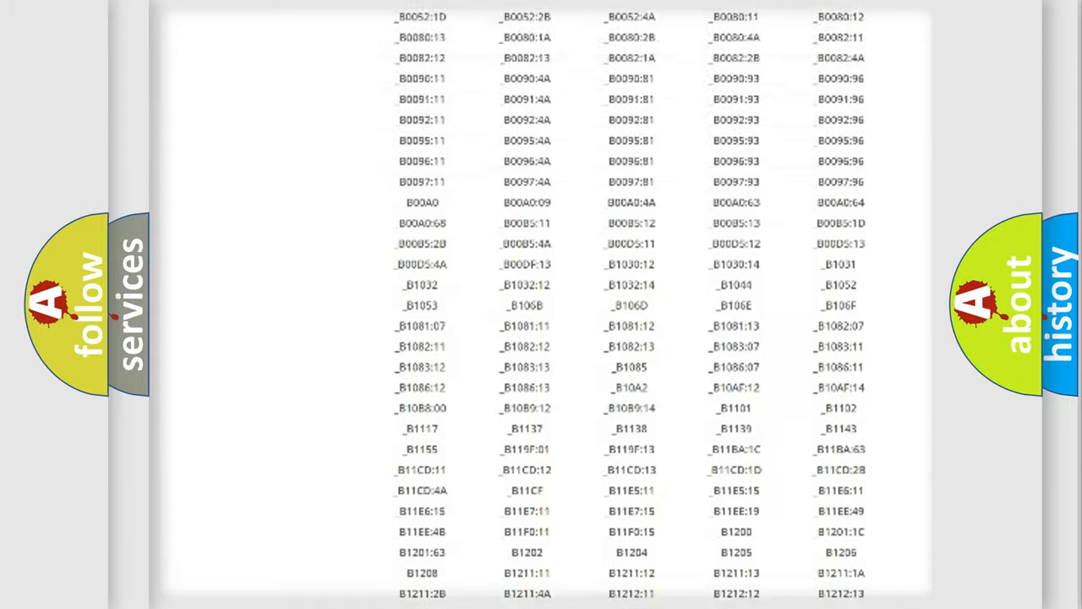
scroll("up", 3)
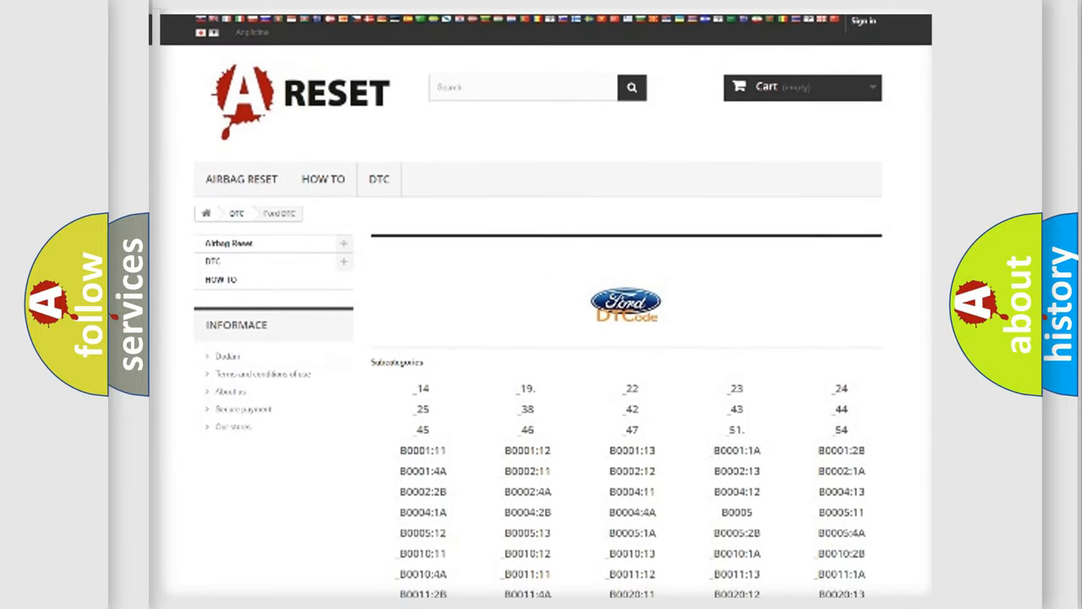